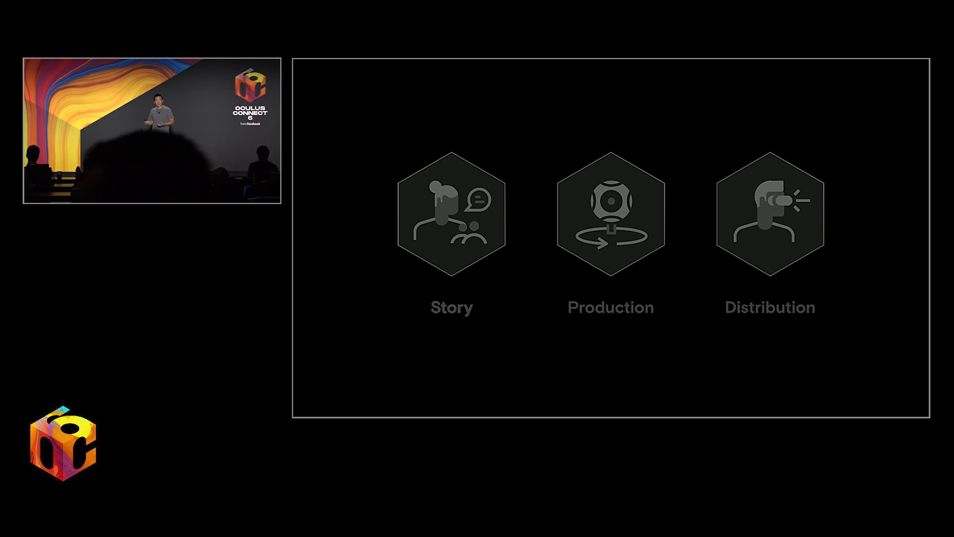
- From the video library, start a new video upload for Crow: The Legend
{"action": "left_click", "coordinate": [451, 213]}
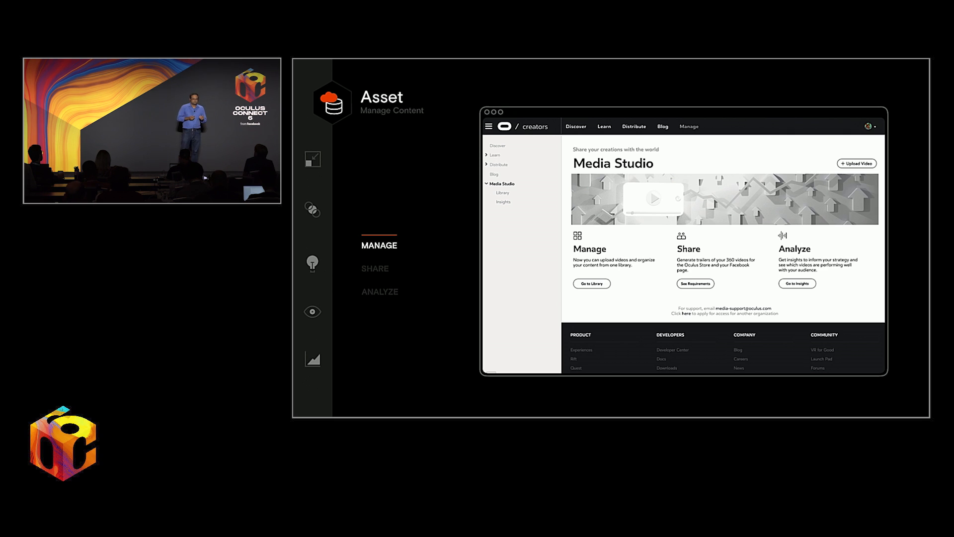
{"action": "left_click", "coordinate": [590, 283]}
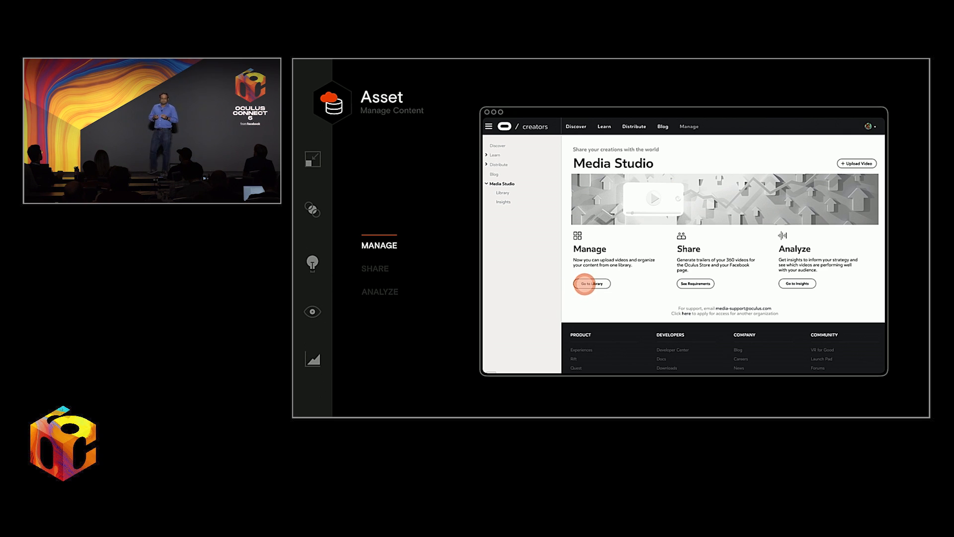
{"action": "left_click", "coordinate": [590, 284]}
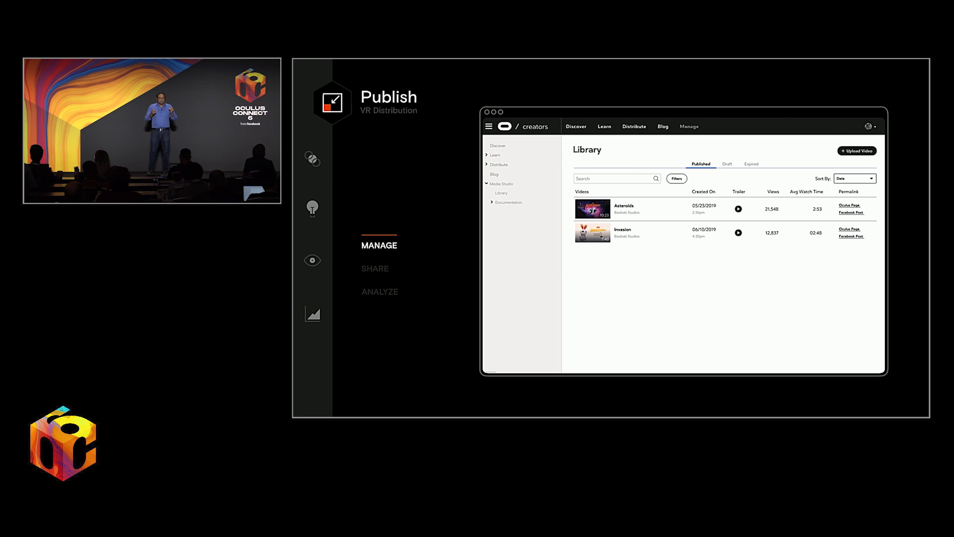
{"action": "left_click", "coordinate": [856, 150]}
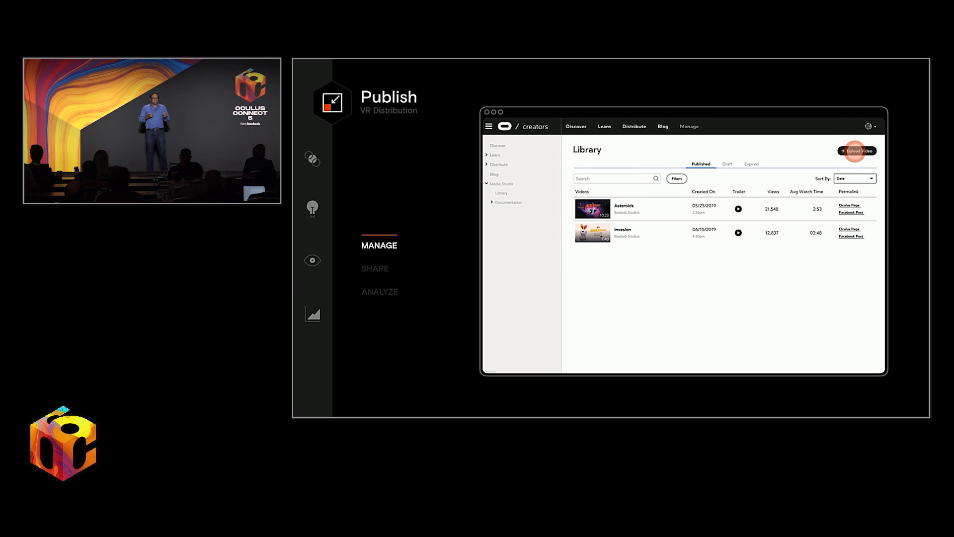
{"action": "left_click", "coordinate": [855, 150]}
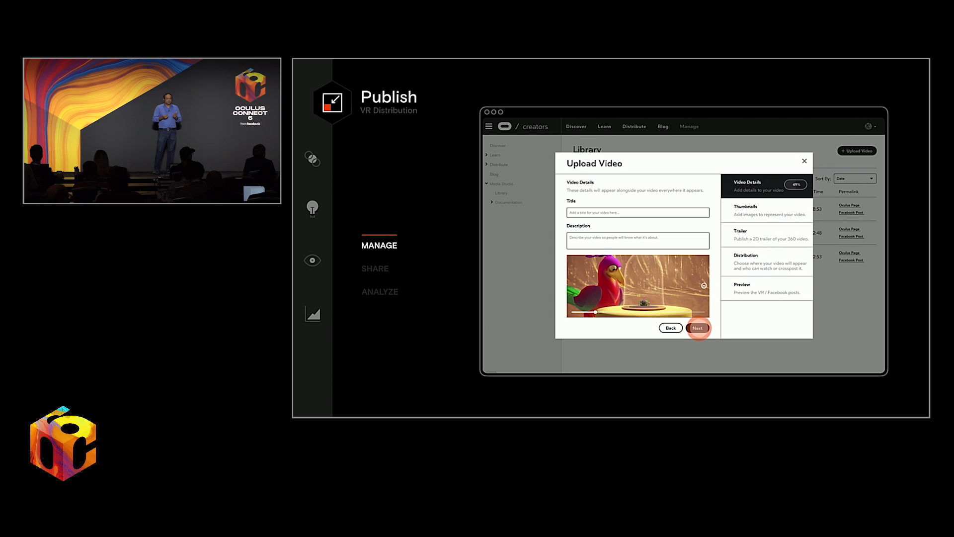
- Advance through video details and distribution settings to the preview and publish confirmation
{"action": "left_click", "coordinate": [697, 327]}
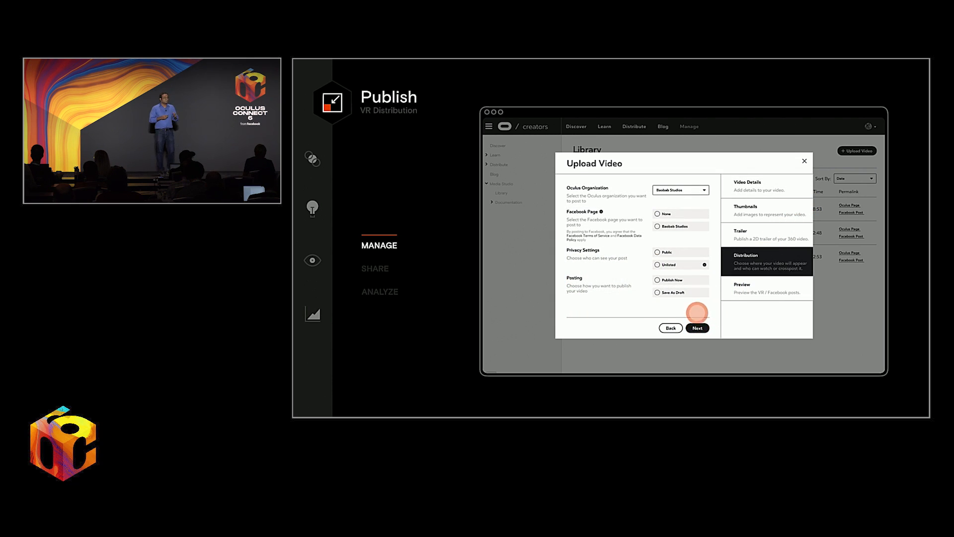
{"action": "mouse_move", "coordinate": [681, 189]}
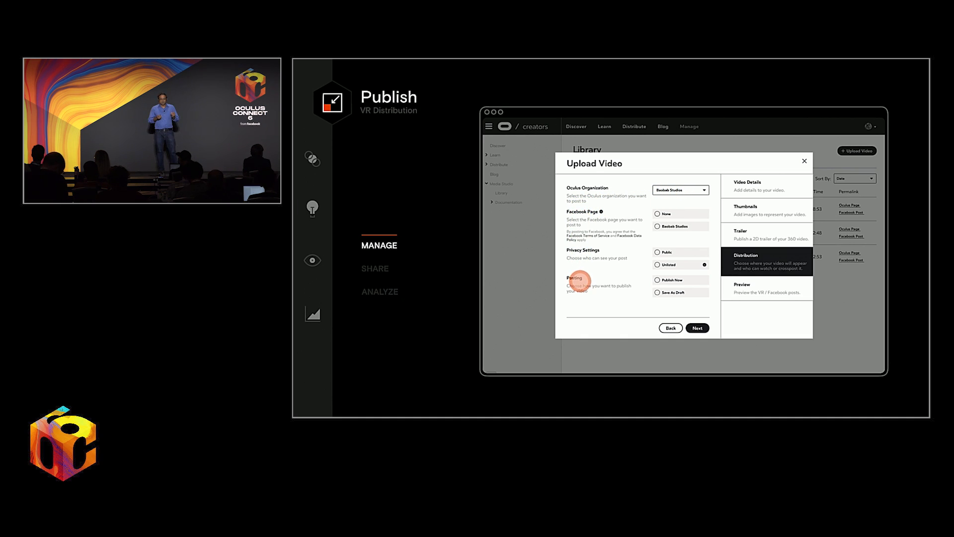
{"action": "mouse_move", "coordinate": [698, 327]}
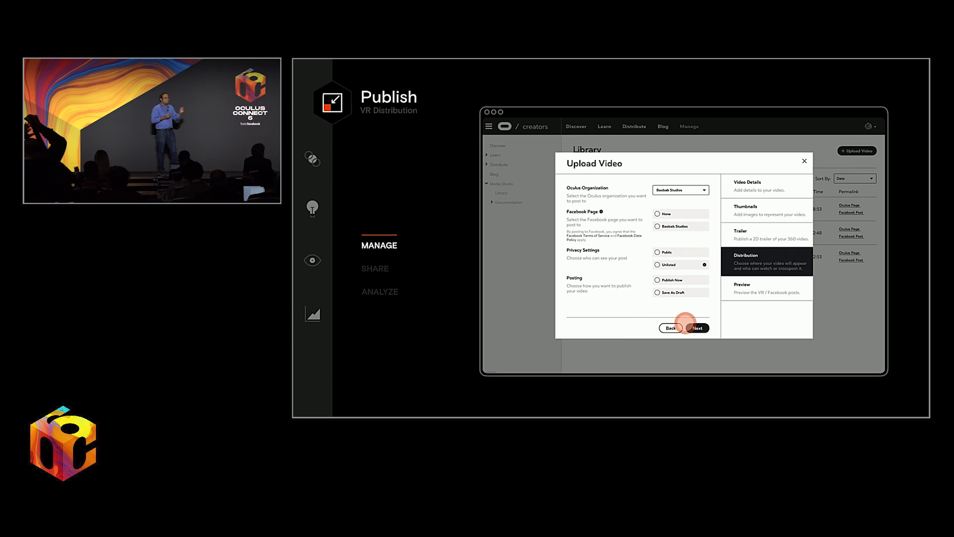
{"action": "left_click", "coordinate": [698, 327]}
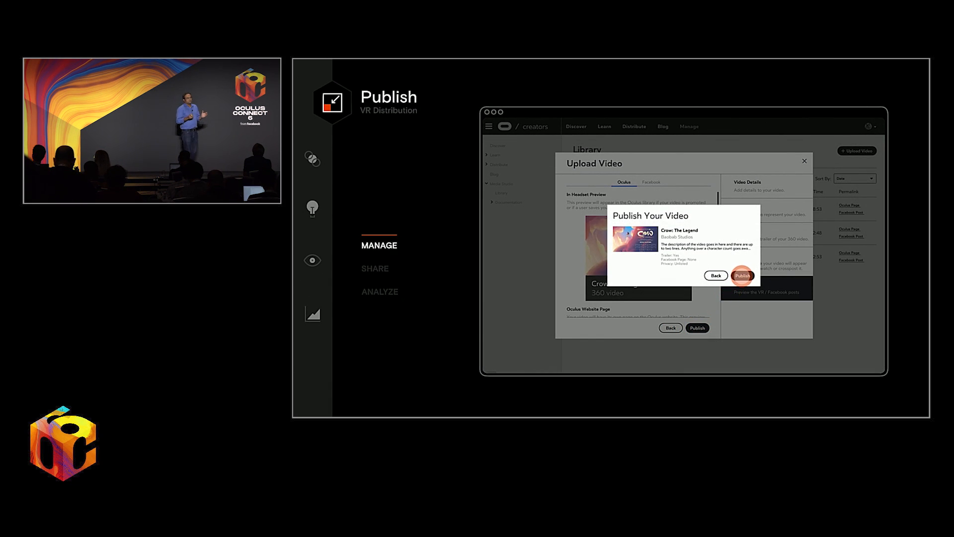
{"action": "left_click", "coordinate": [743, 276]}
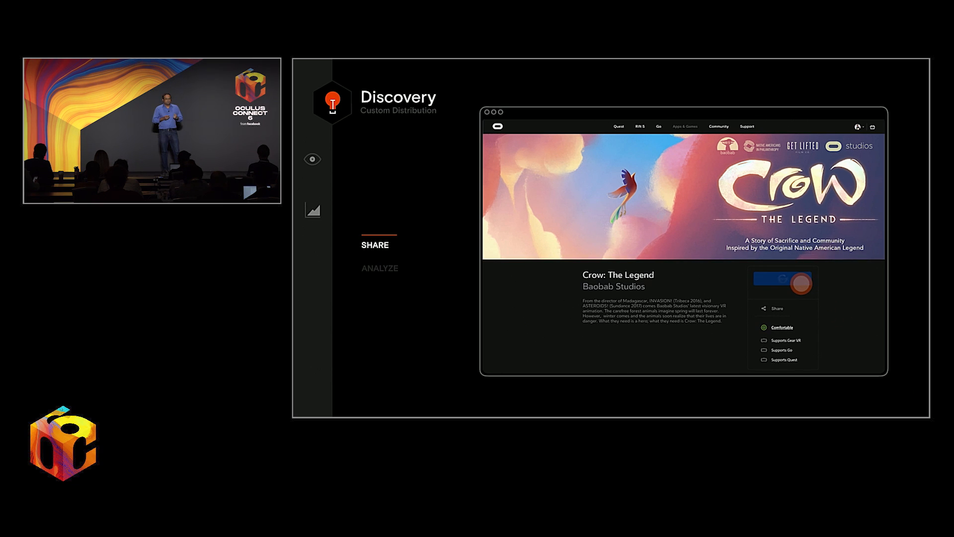
- Save Crow: The Legend from its store page and move to the Felix and Paul Studios profile
{"action": "left_click", "coordinate": [781, 280]}
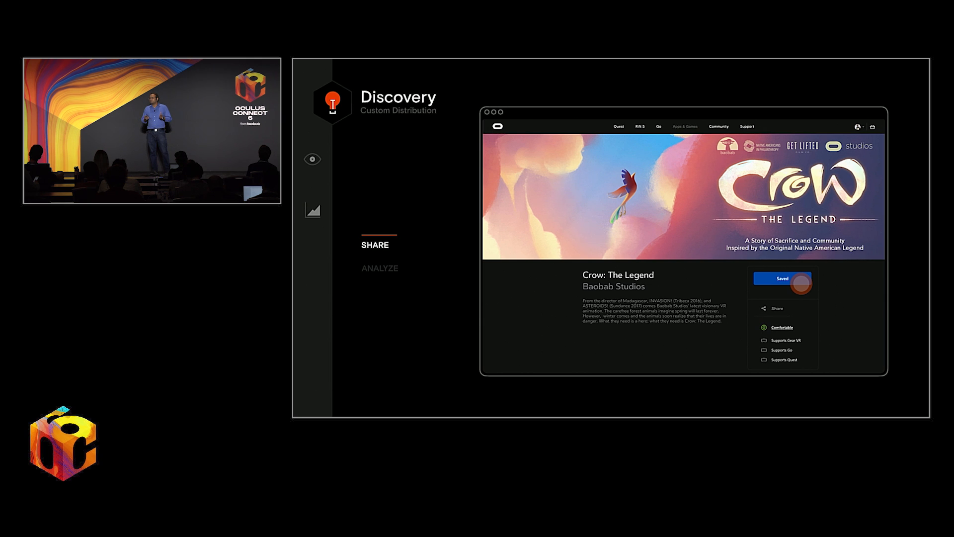
{"action": "left_click", "coordinate": [313, 159]}
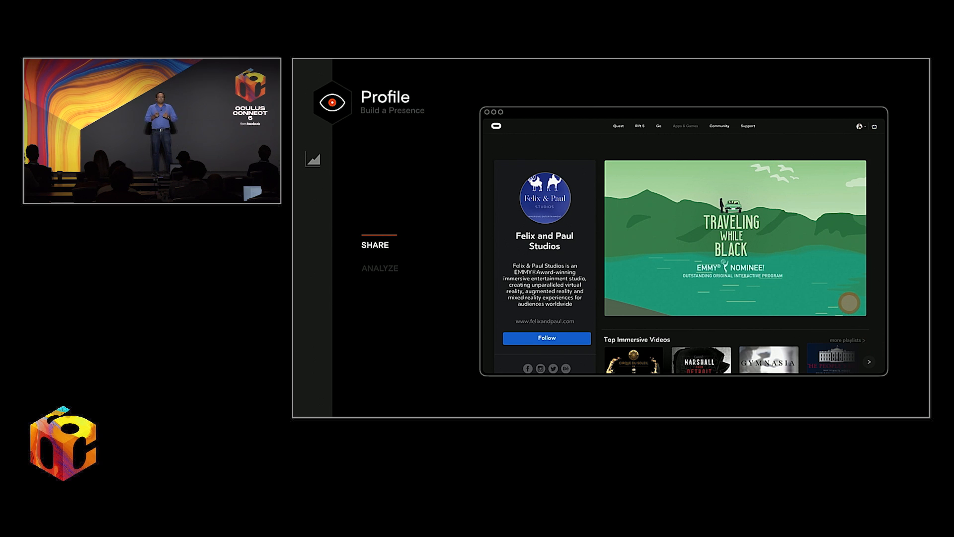
- Scroll the Felix and Paul Studios profile to the Top Immersive Videos, Recommended and Playlists rows
{"action": "scroll", "scroll_direction": "down", "scroll_amount": 3}
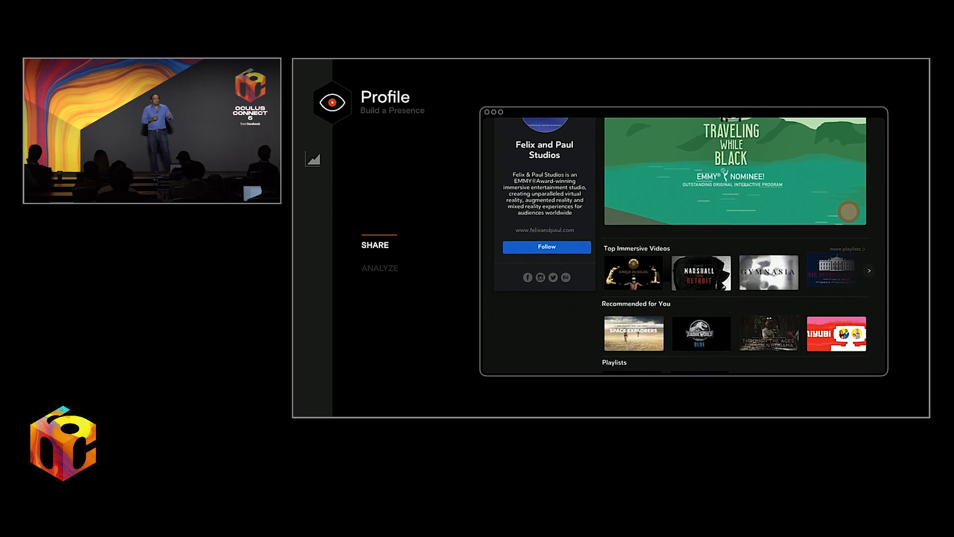
{"action": "scroll", "scroll_direction": "down", "scroll_amount": 3}
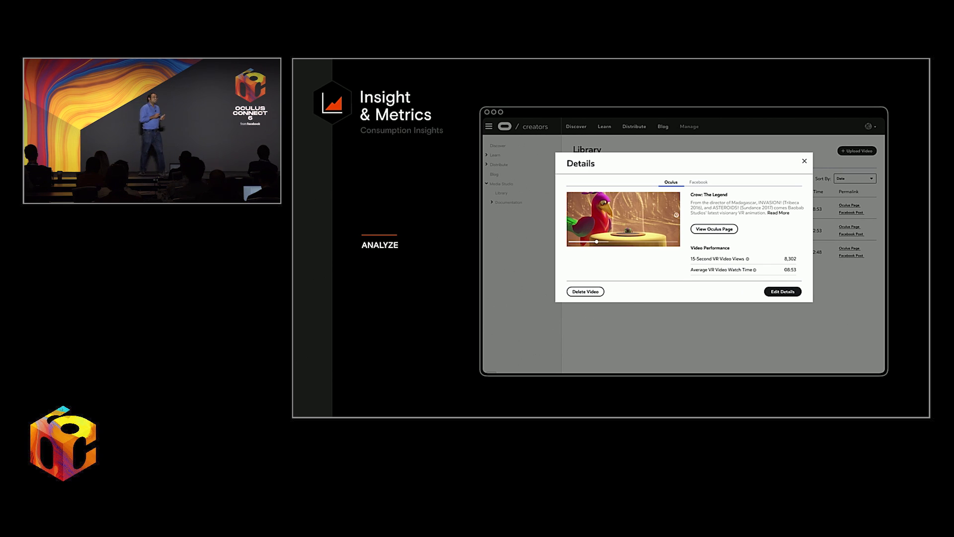
- Show Crow: The Legend's Facebook trailer figures: 482 watches averaging 00:29
{"action": "left_click", "coordinate": [698, 181]}
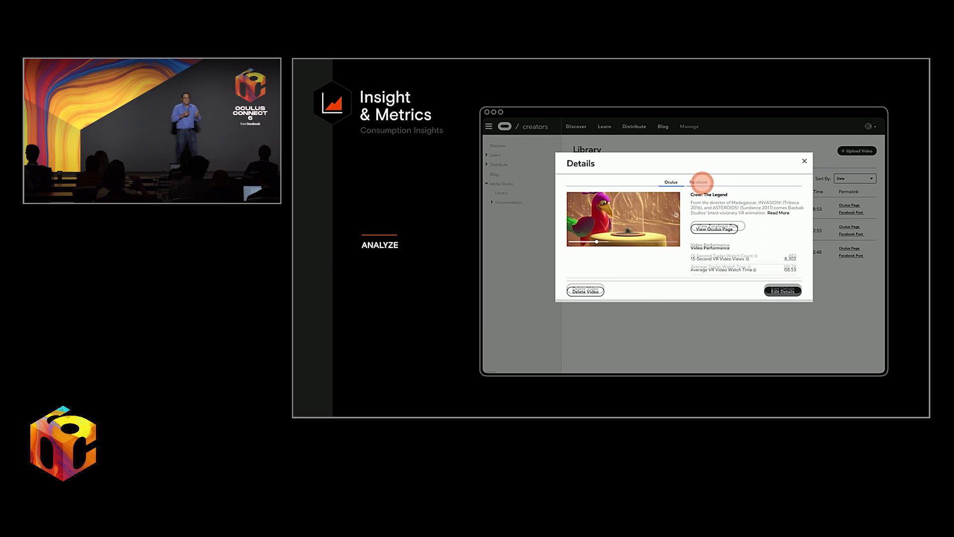
{"action": "left_click", "coordinate": [699, 182]}
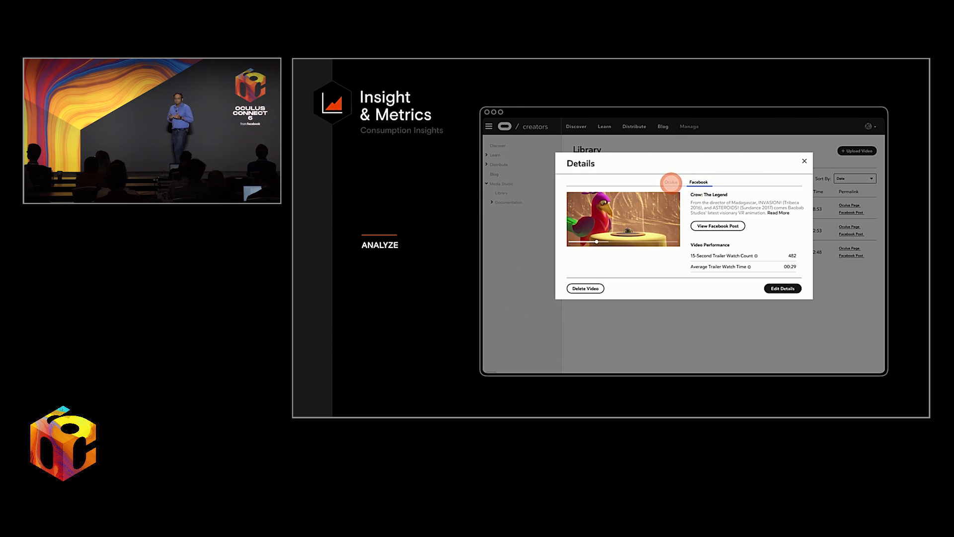
{"action": "left_click", "coordinate": [670, 181]}
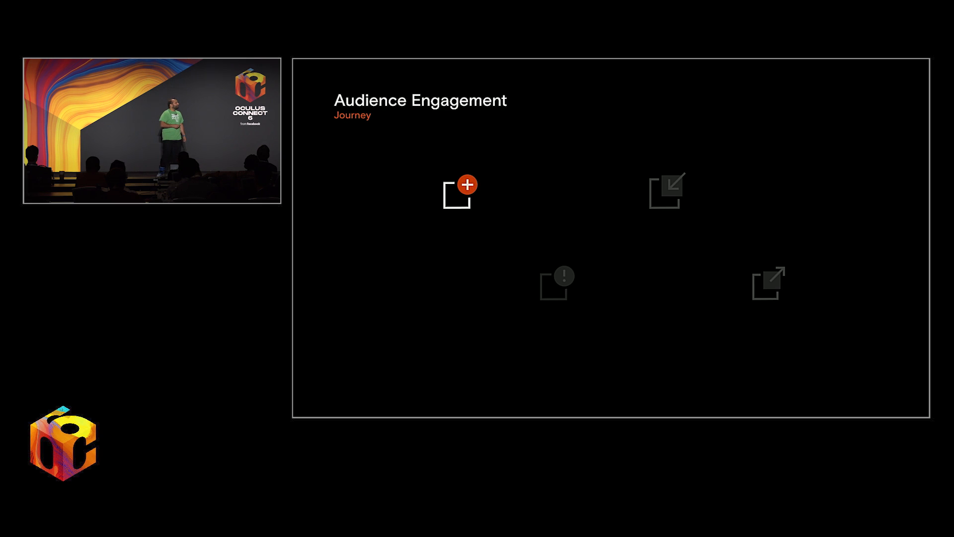
- Reveal the FOLLOW Creator Playlists label under the first journey icon
{"action": "left_click", "coordinate": [456, 191]}
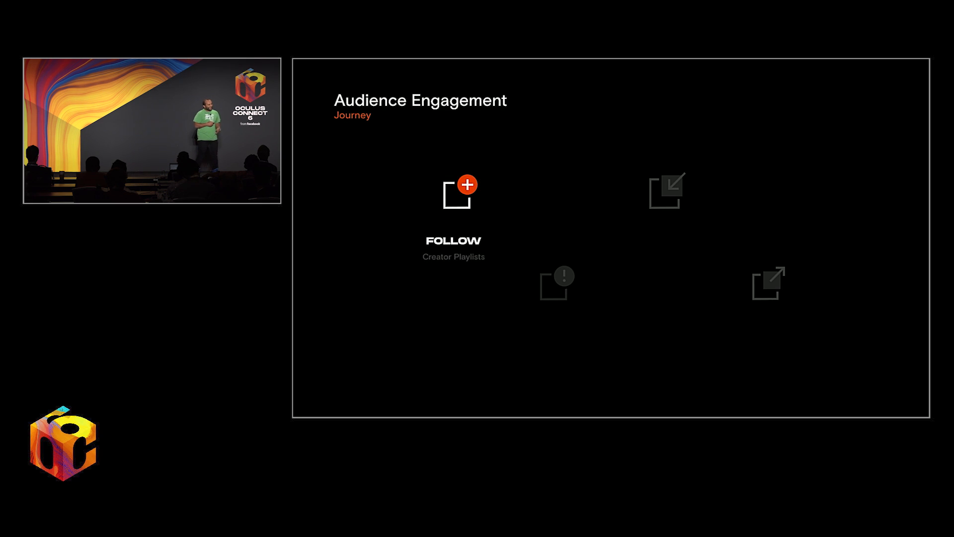